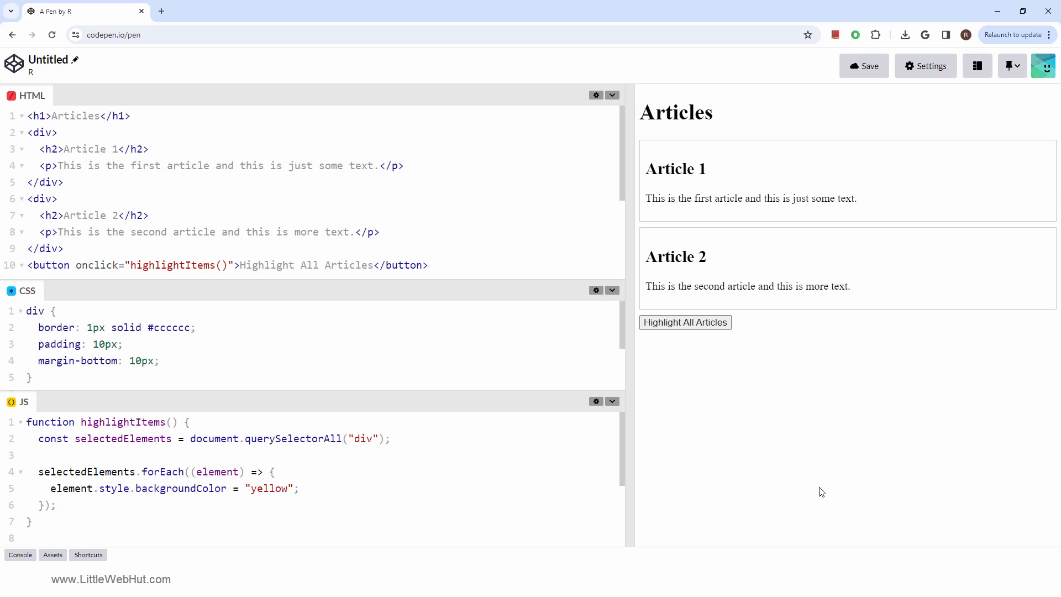
- Trigger 'Highlight All Articles' so querySelectorAll turns both article divs yellow
click(685, 323)
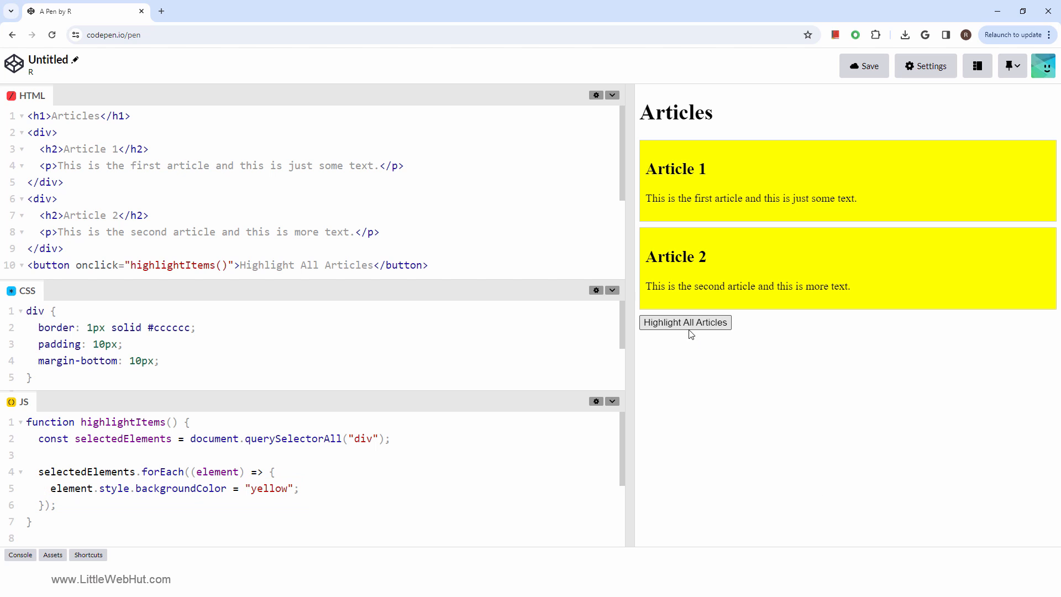